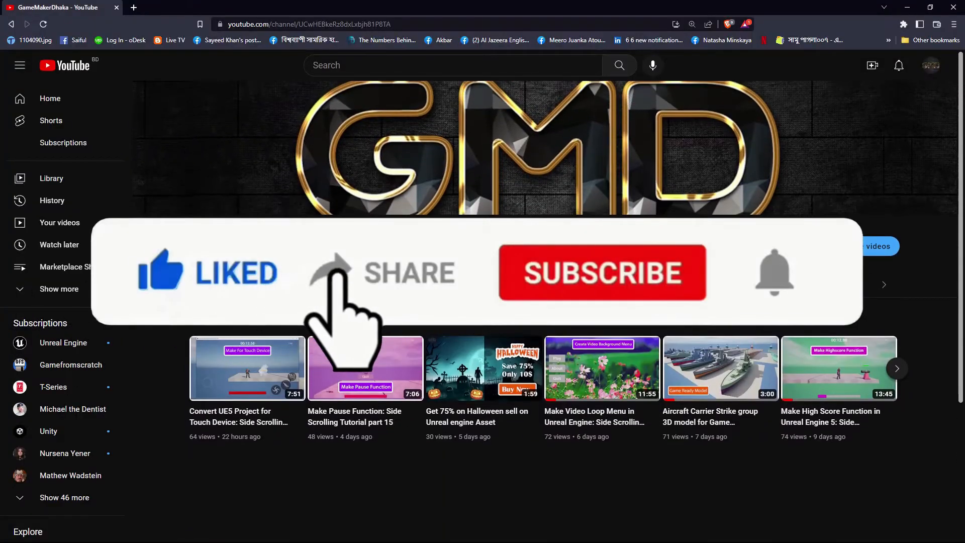
Step: Switch from the YouTube channel page to the Unreal Engine Disco_Light project editor
left_click(601, 272)
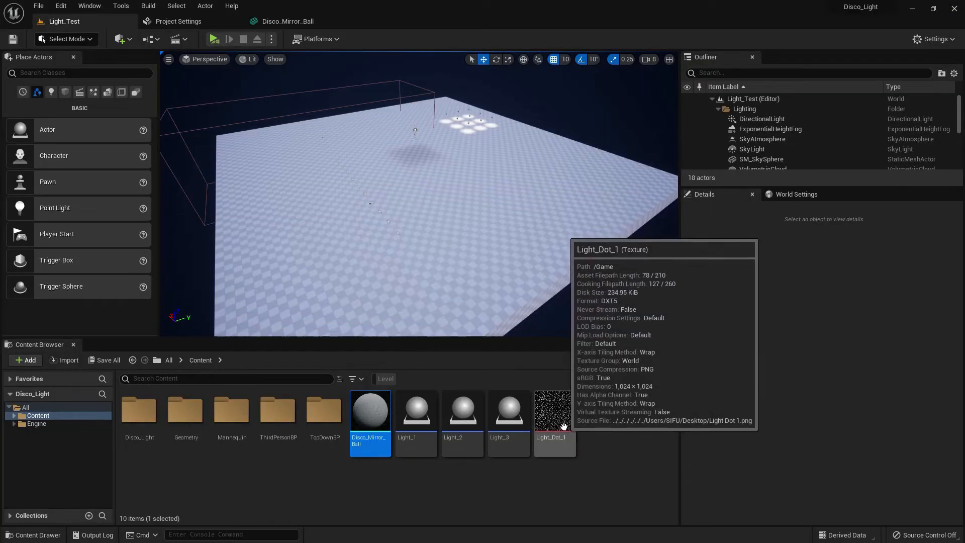
Step: Assign LaserPointerMaterial_Inst to the Disco_Mirror_Ball mesh, then go back to Light_Test
double_click(554, 409)
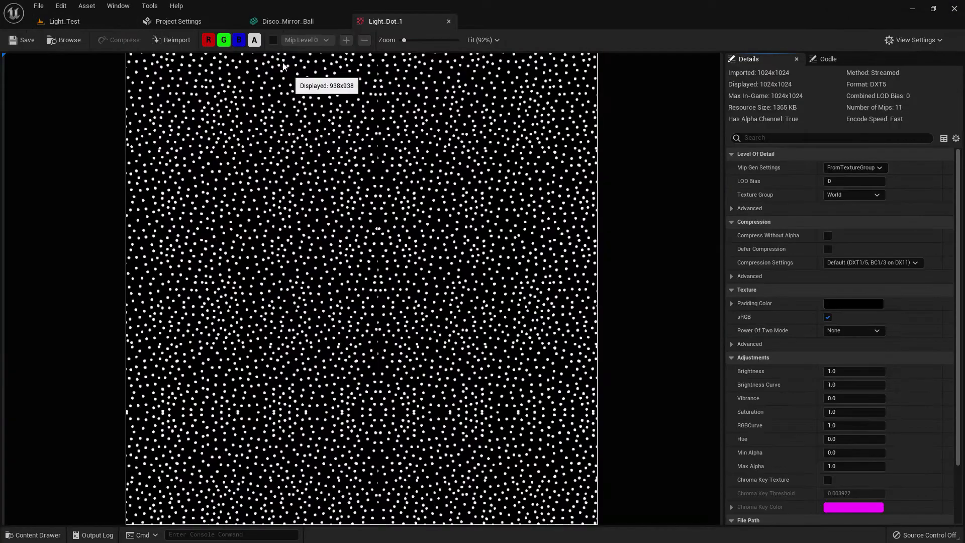
left_click(286, 21)
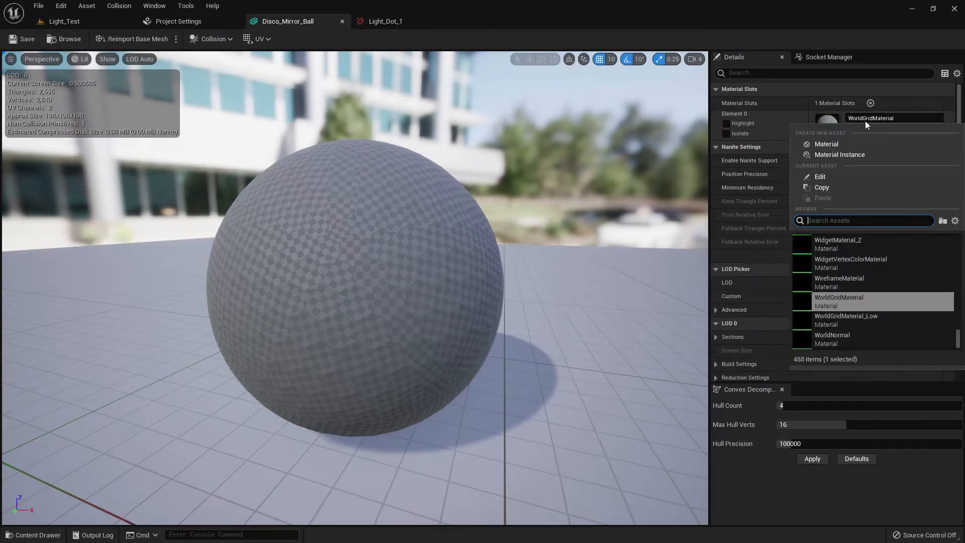
type("laser")
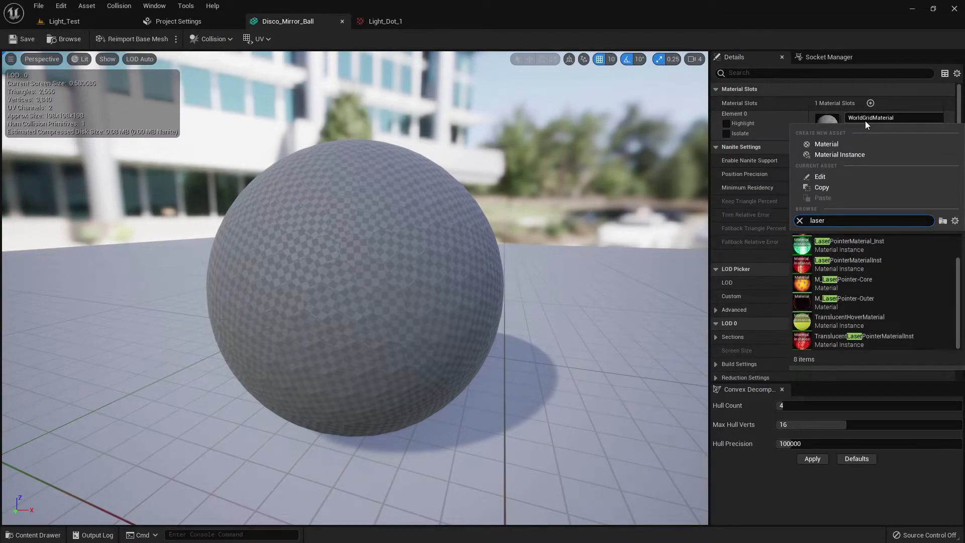
left_click(851, 244)
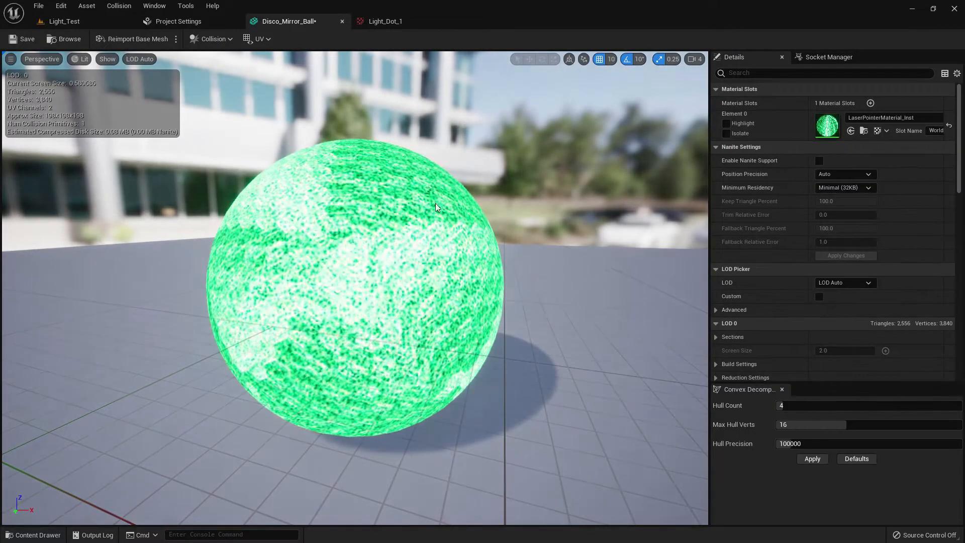
left_click(61, 21)
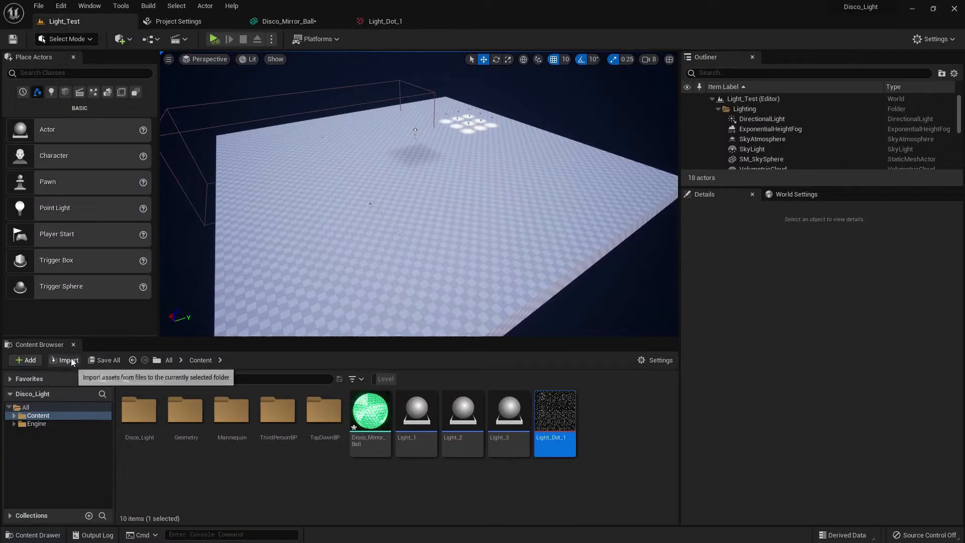
Step: Add a material asset named M_DiscoMirrorBall to Content and open its graph
left_click(107, 360)
type("M_")
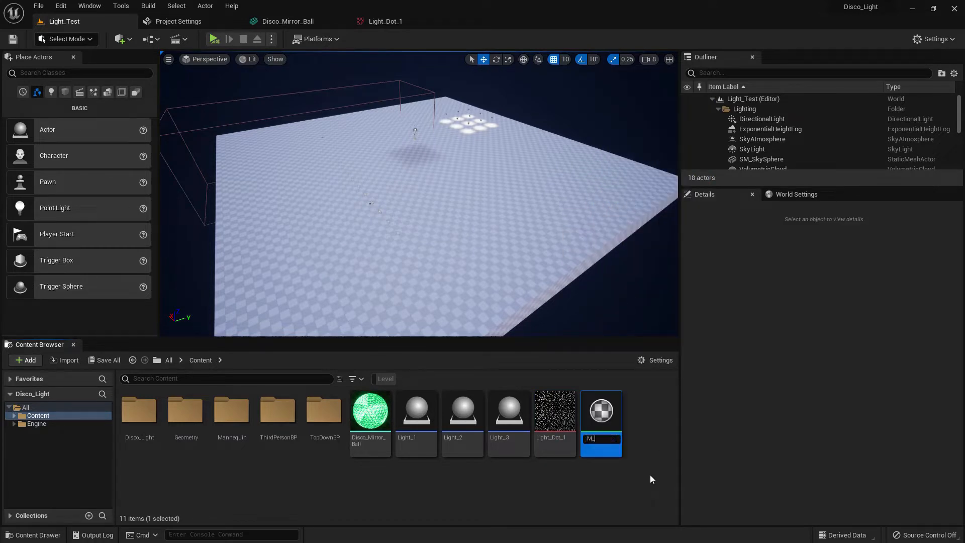
type("D")
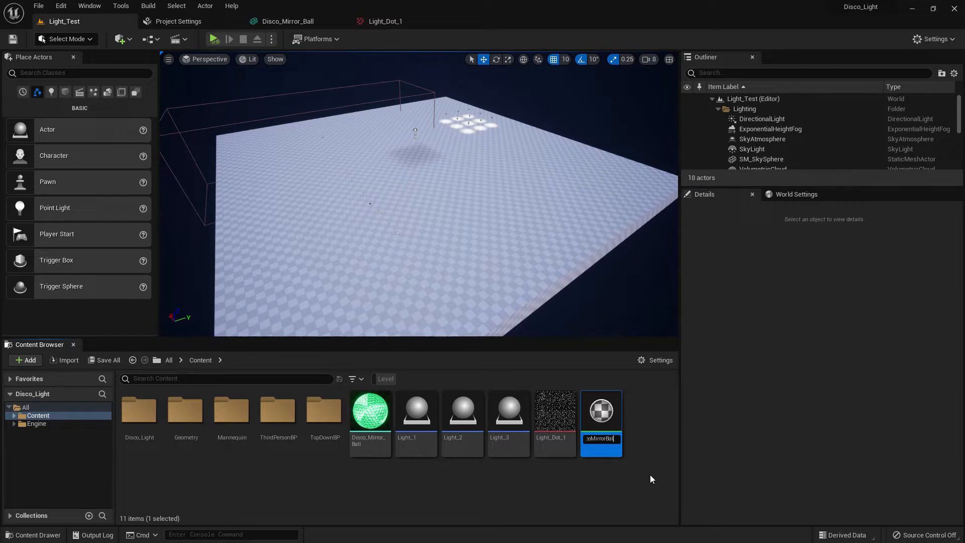
key("enter")
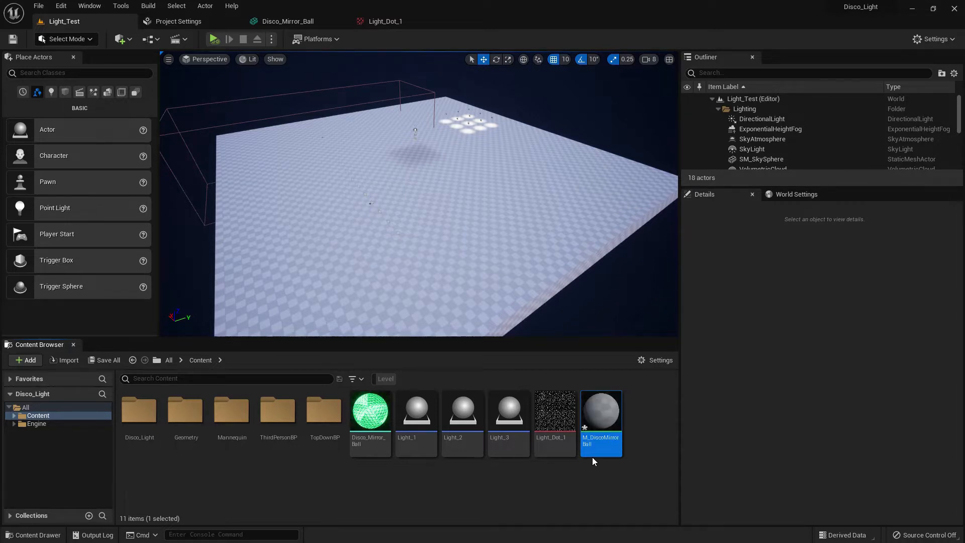
double_click(601, 409)
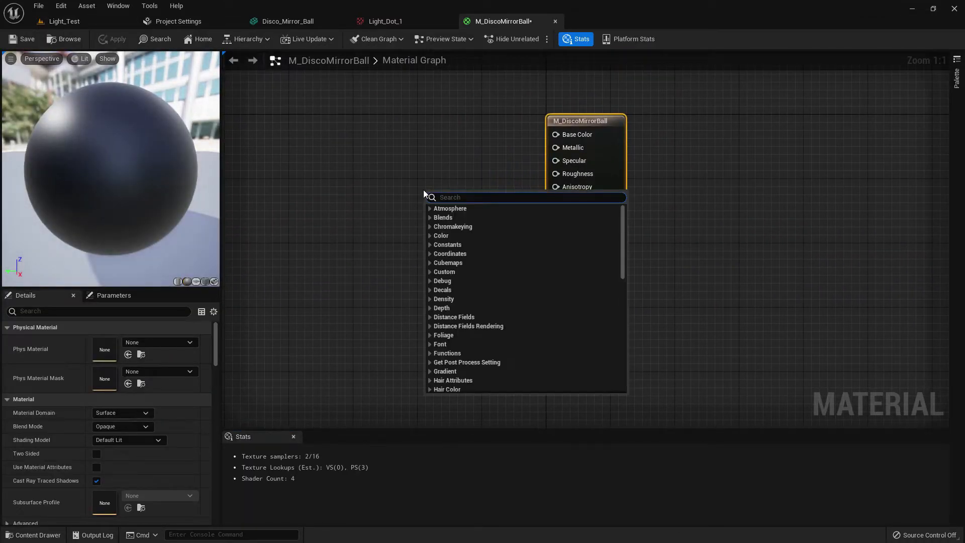
Step: Add a TextureSampleParameter2D node to M_DiscoMirrorBall and name it Mirror Image
type("p")
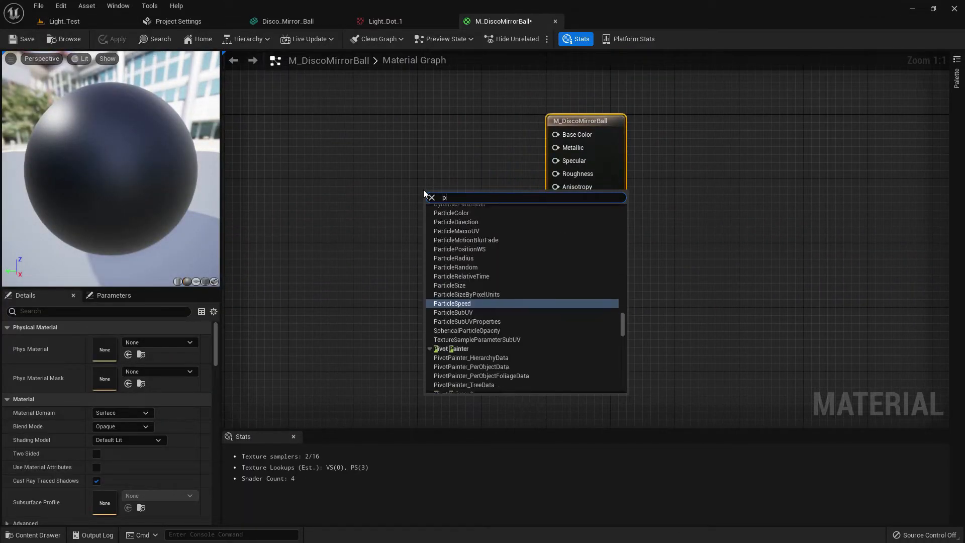
type("texture")
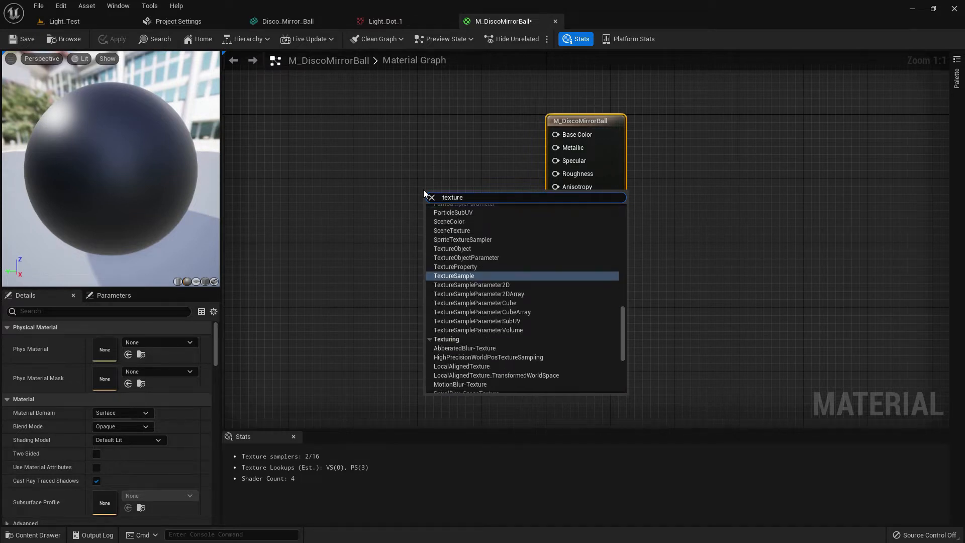
left_click(455, 276)
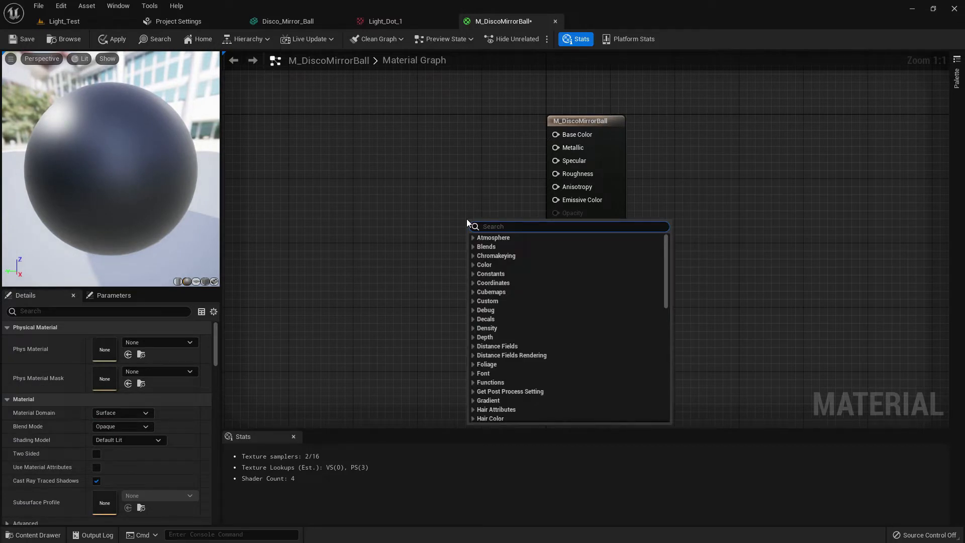
type("param 2d")
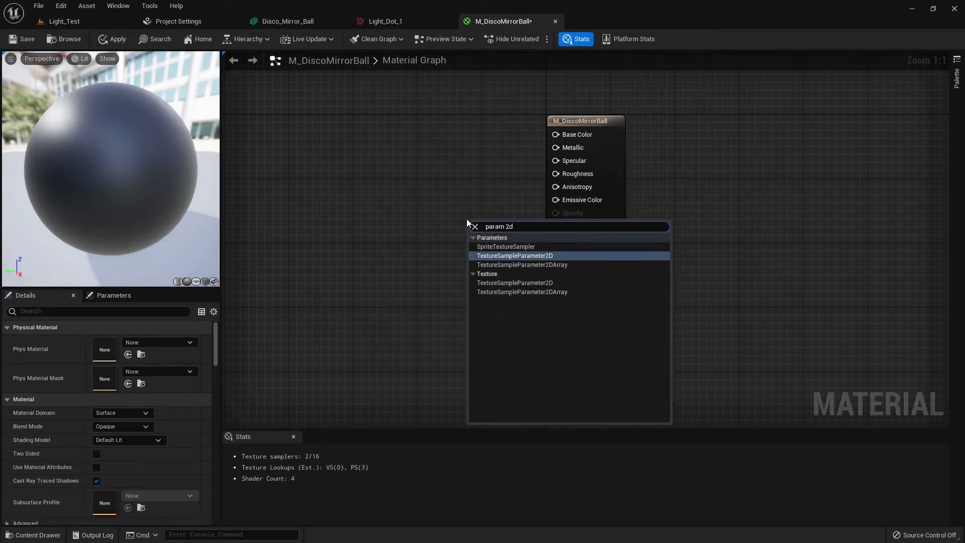
left_click(515, 256)
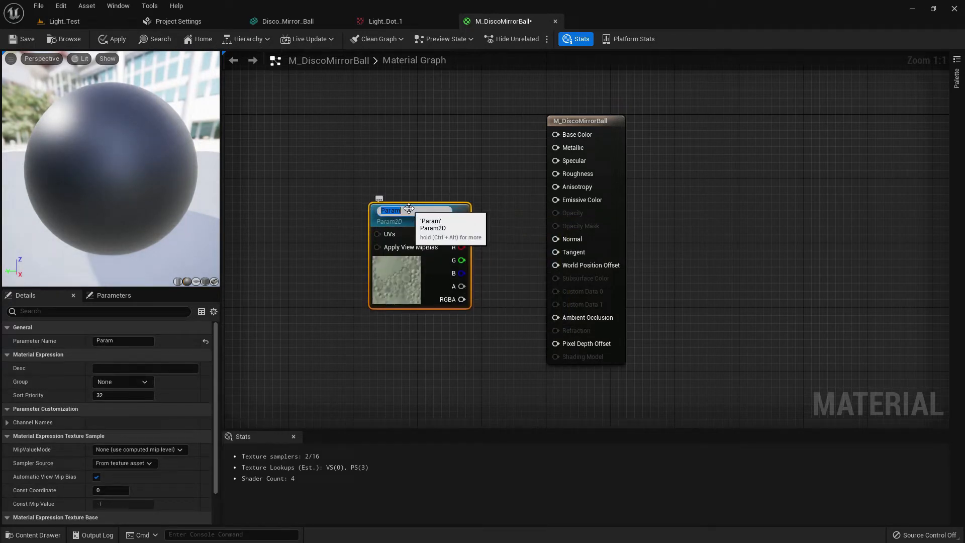
type("Mirror Image")
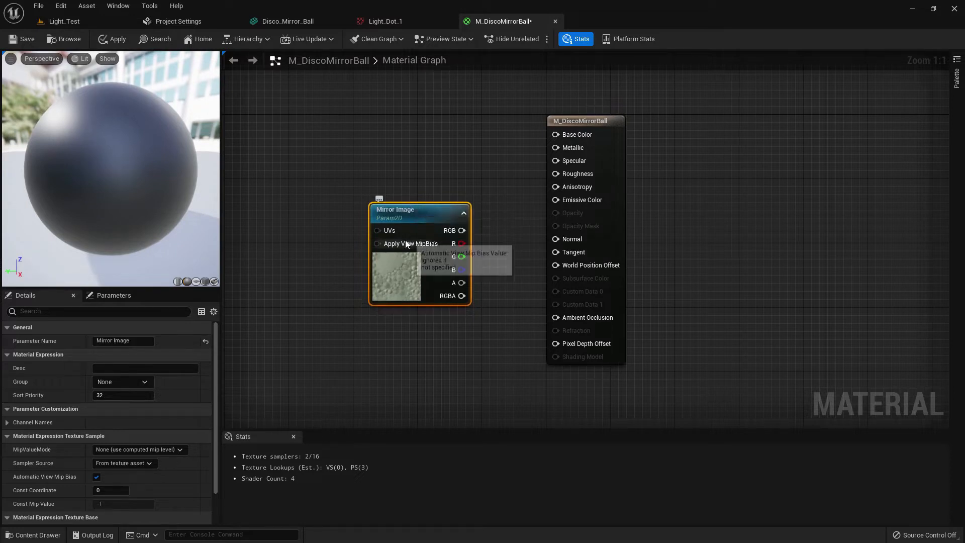
left_click(585, 120)
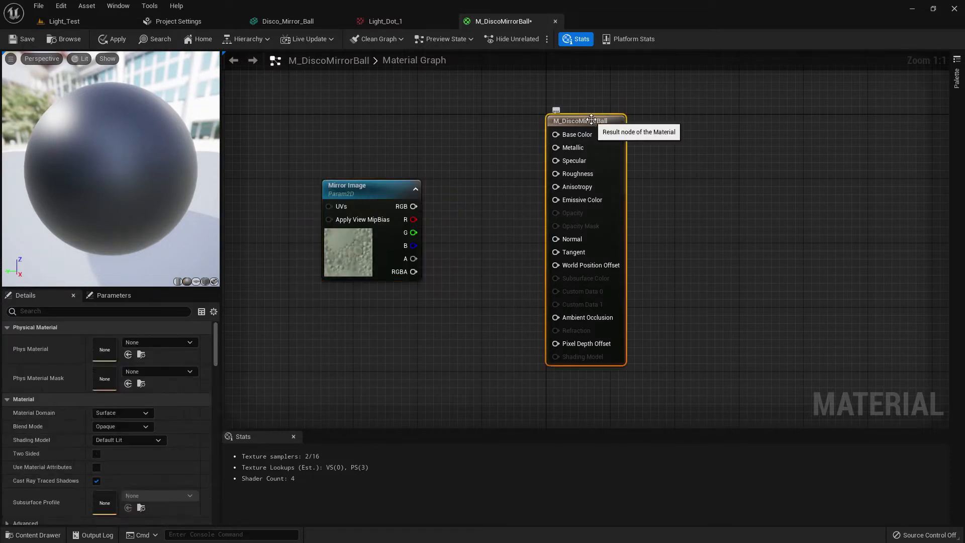
Step: Set the material domain to Light Function and reposition the Mirror Image node
left_click(122, 426)
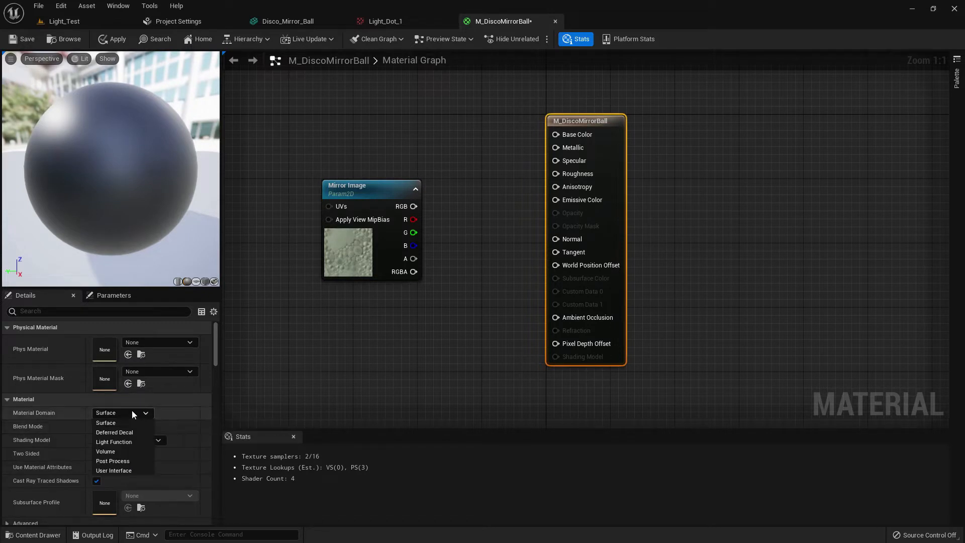
left_click(115, 442)
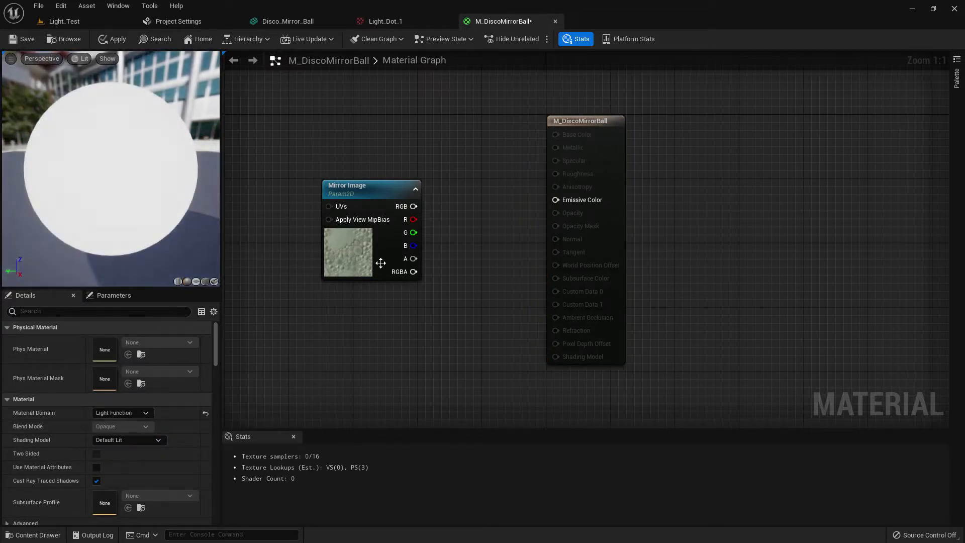
left_click_drag(413, 206, 556, 200)
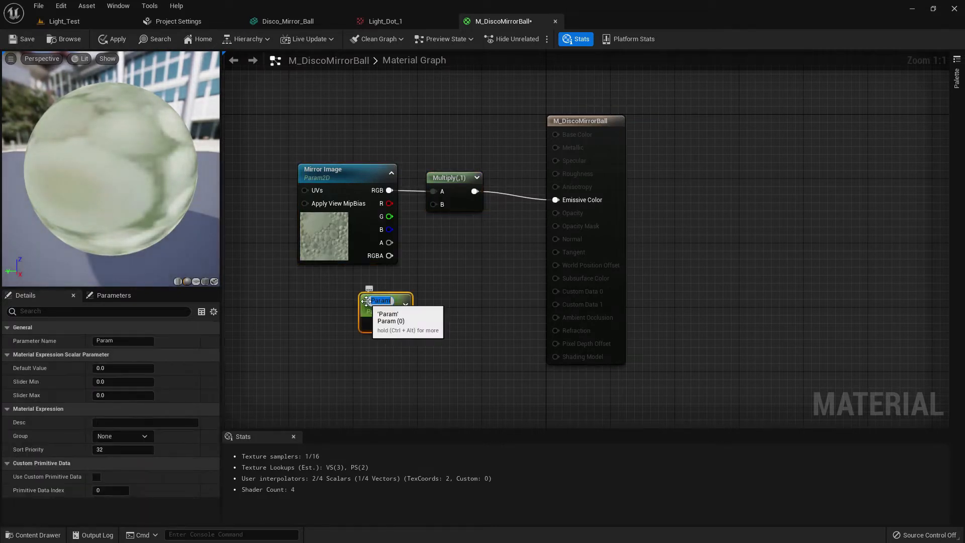
Step: Multiply Mirror Image by an Emissive Scale parameter (1.0) into Emissive Color
type("Em")
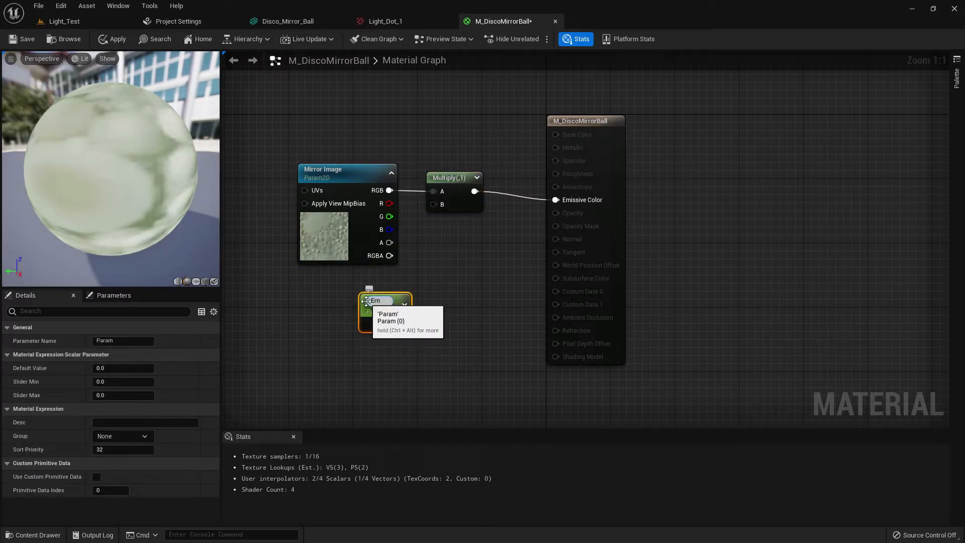
type("Emissive Sc")
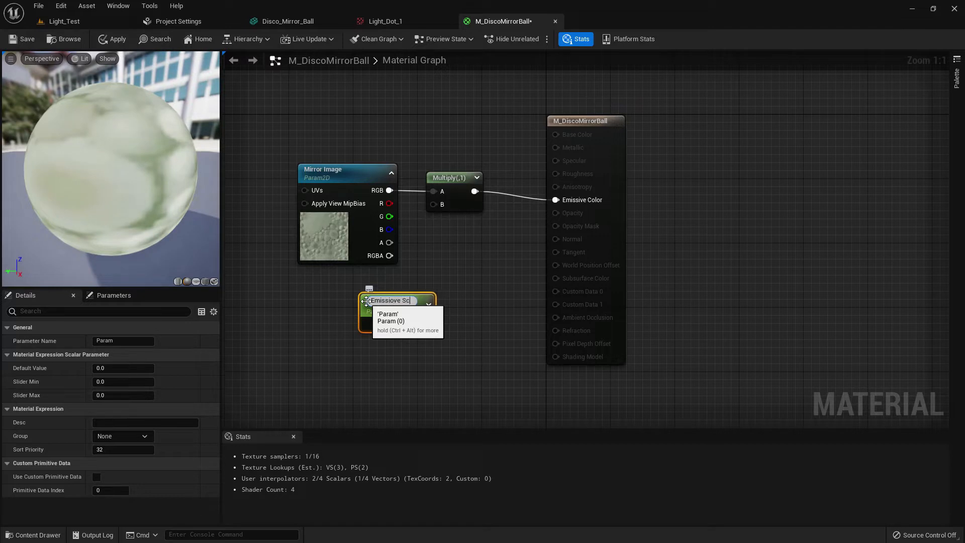
type("Emissive Scale")
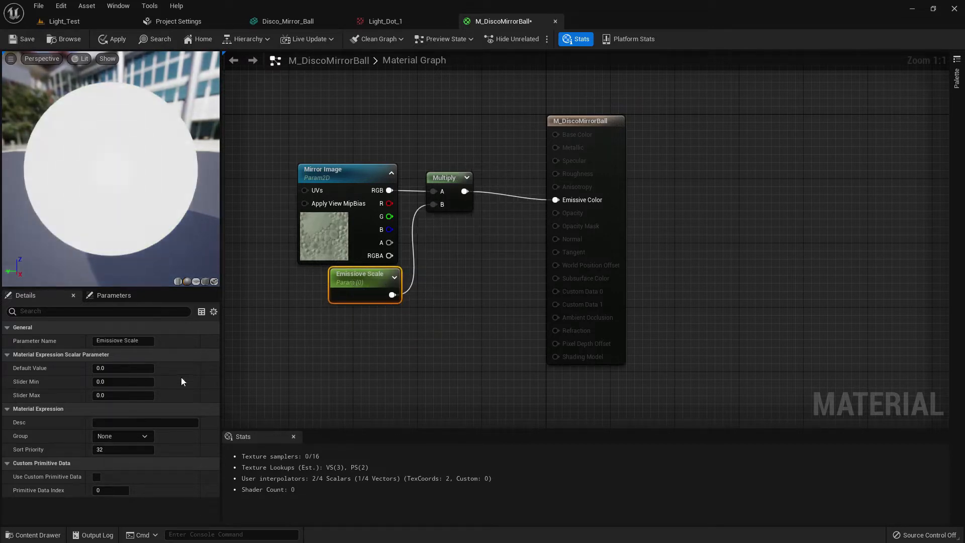
type("1.0")
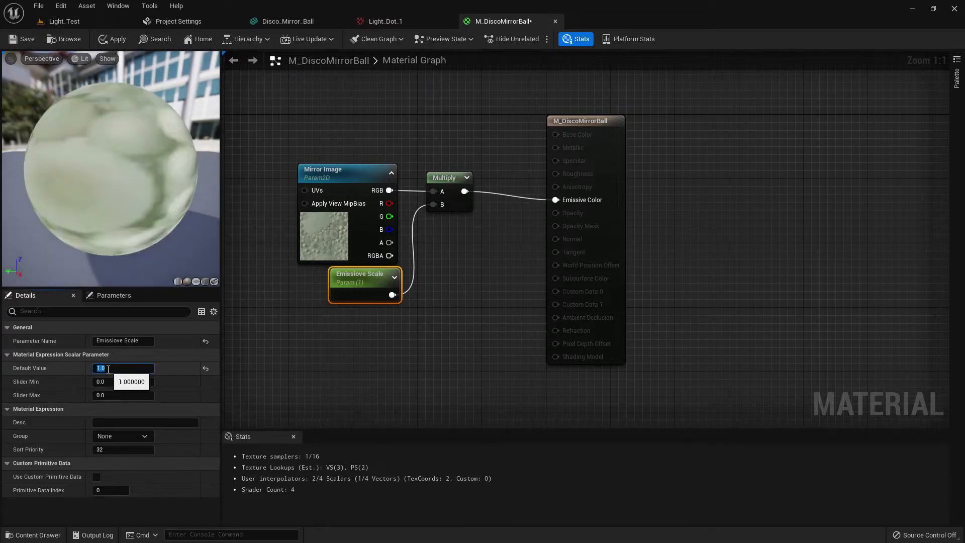
right_click(348, 173)
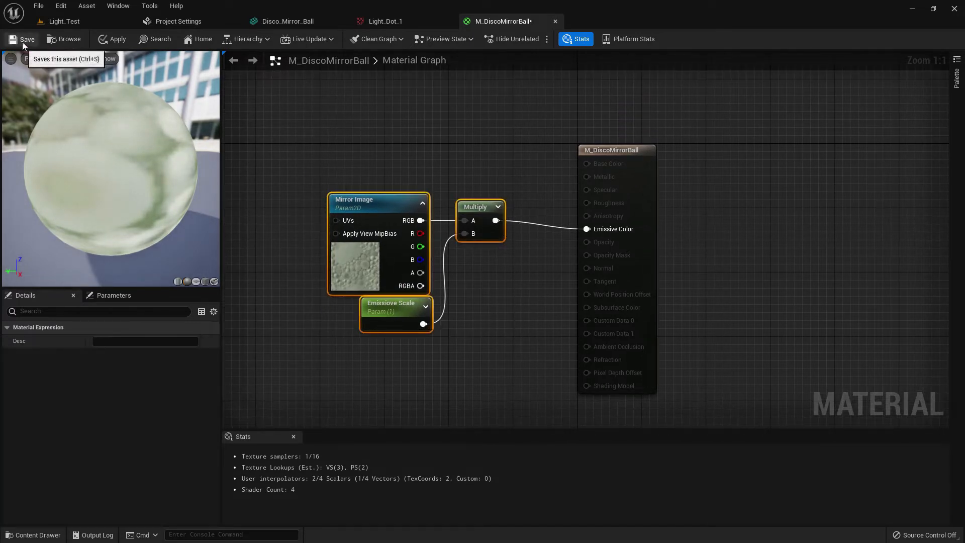
Step: Save the material, use Light_Dot_1 for Mirror Image, and set Emissive Scale to 10.0
left_click(22, 39)
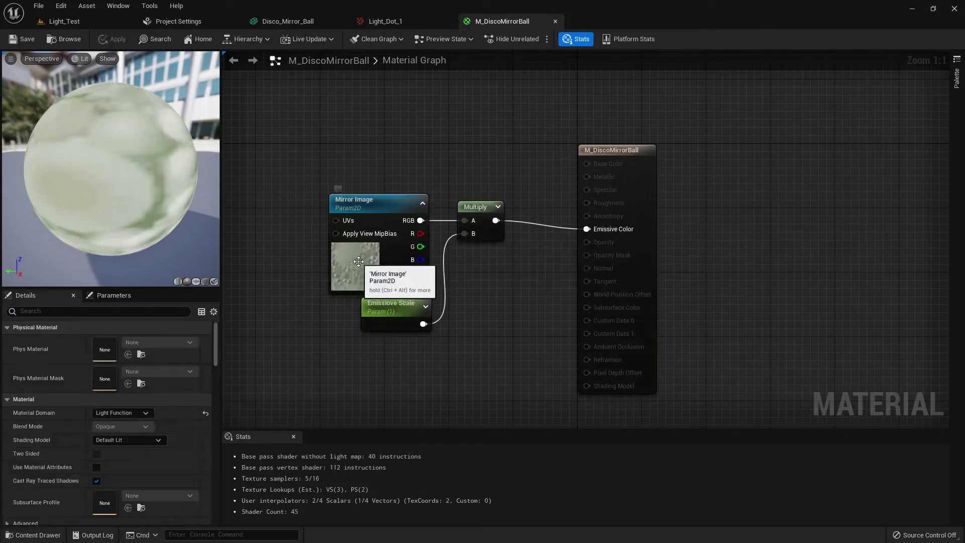
left_click(61, 21)
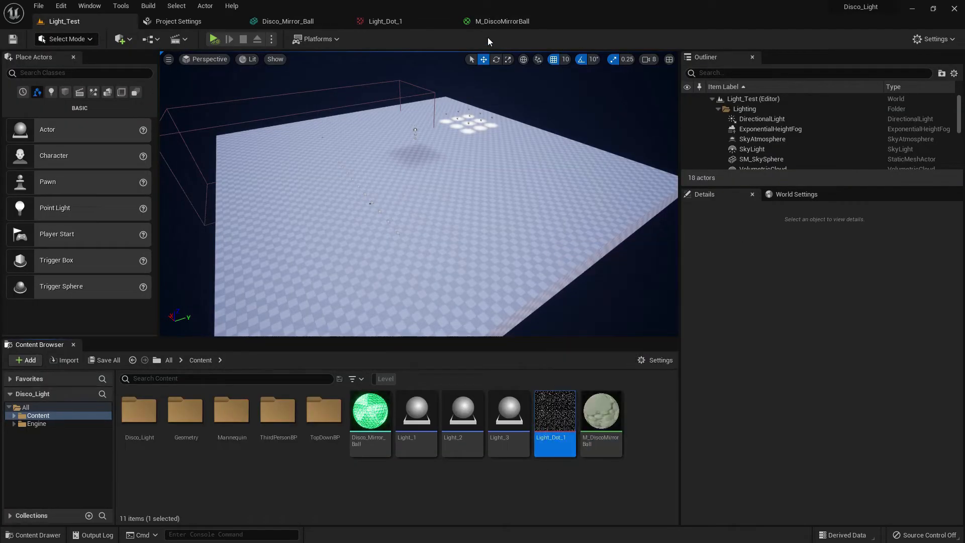
left_click(502, 21)
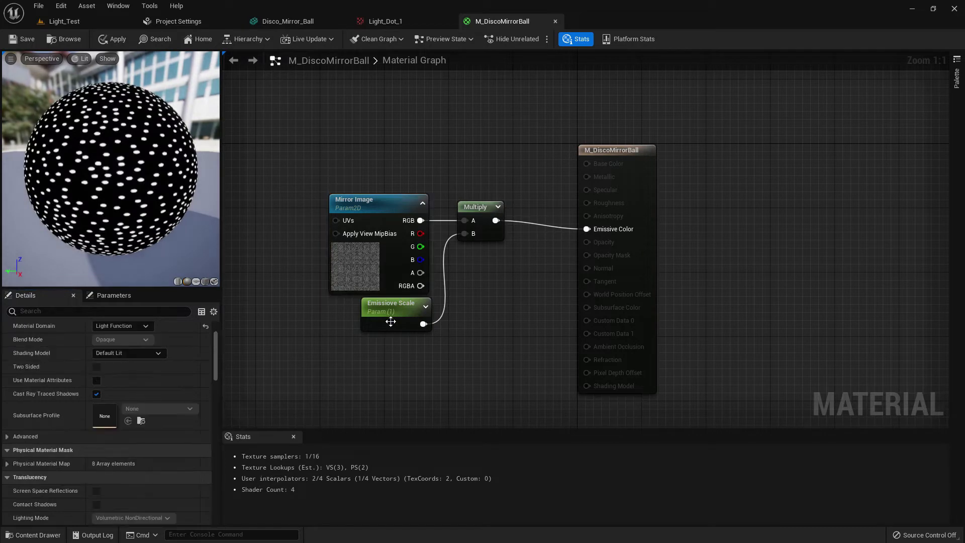
left_click(390, 303)
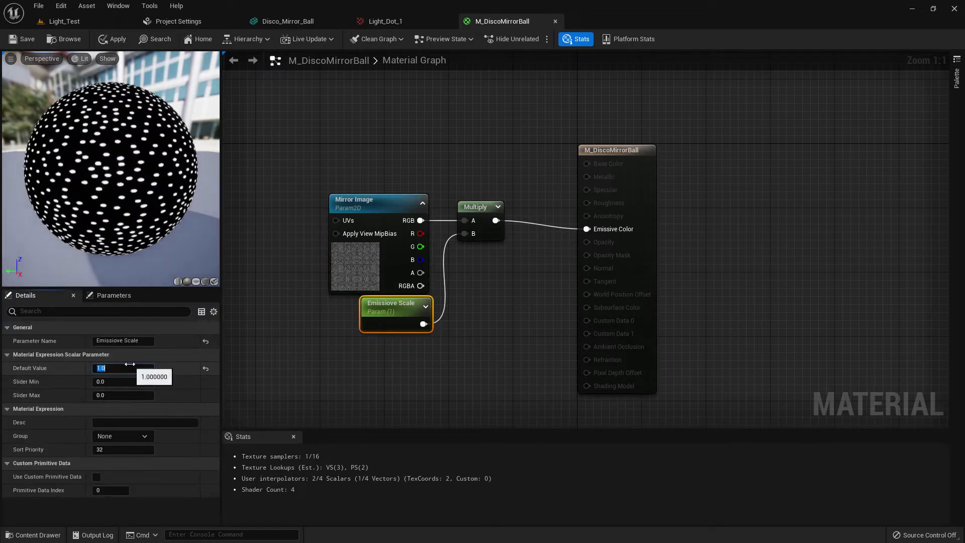
type("10.0")
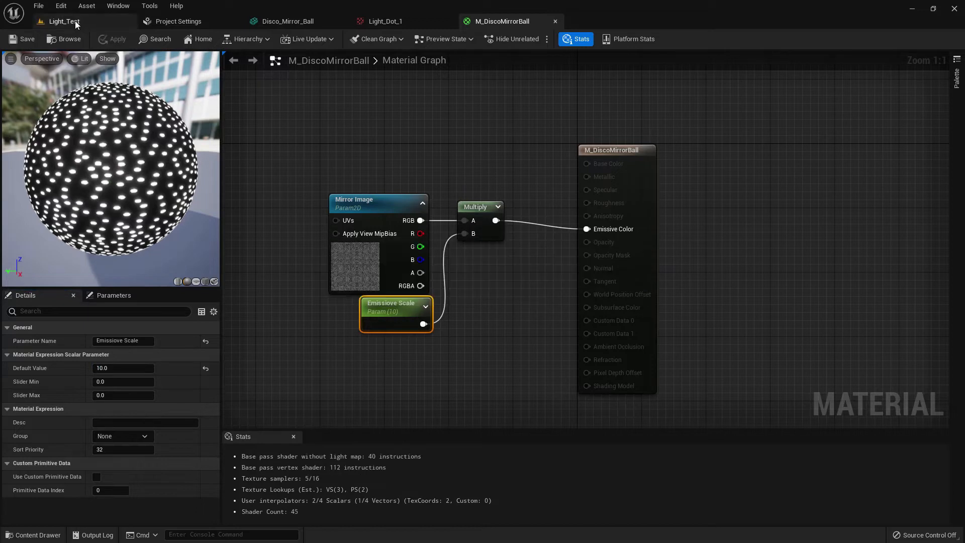
left_click(61, 21)
type("BP")
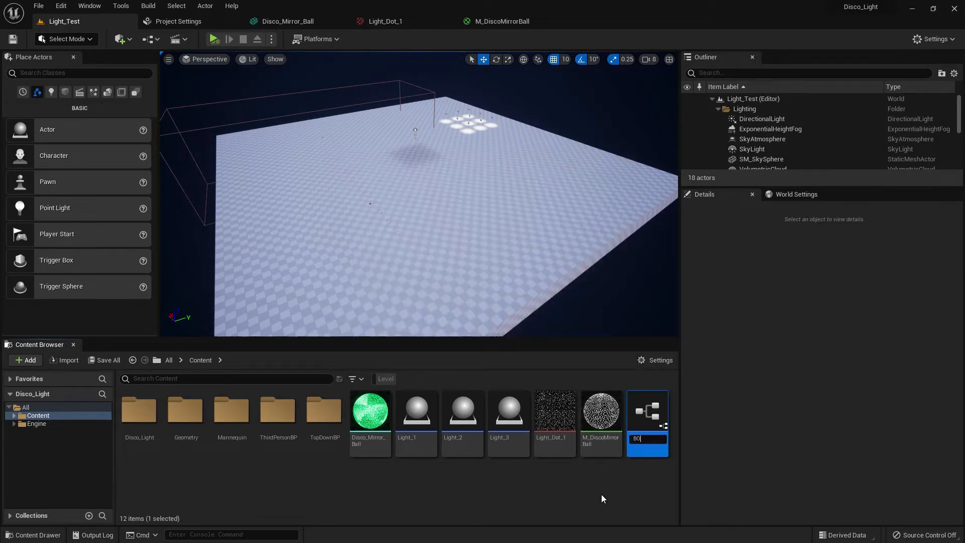
Step: Confirm the new Actor Blueprint's name as BO_DiscoMirrorBall and open it in the Blueprint editor
type(".")
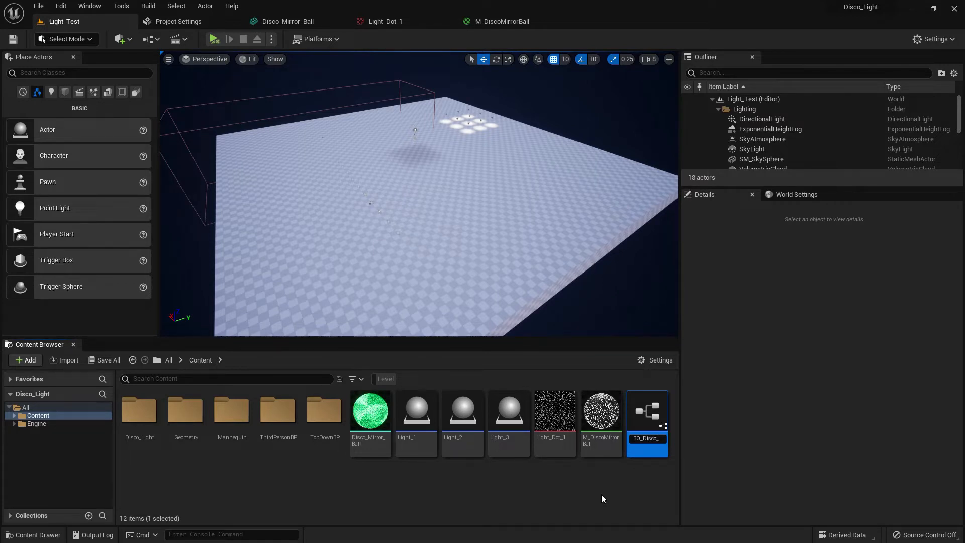
double_click(647, 438)
type("MirrorBall")
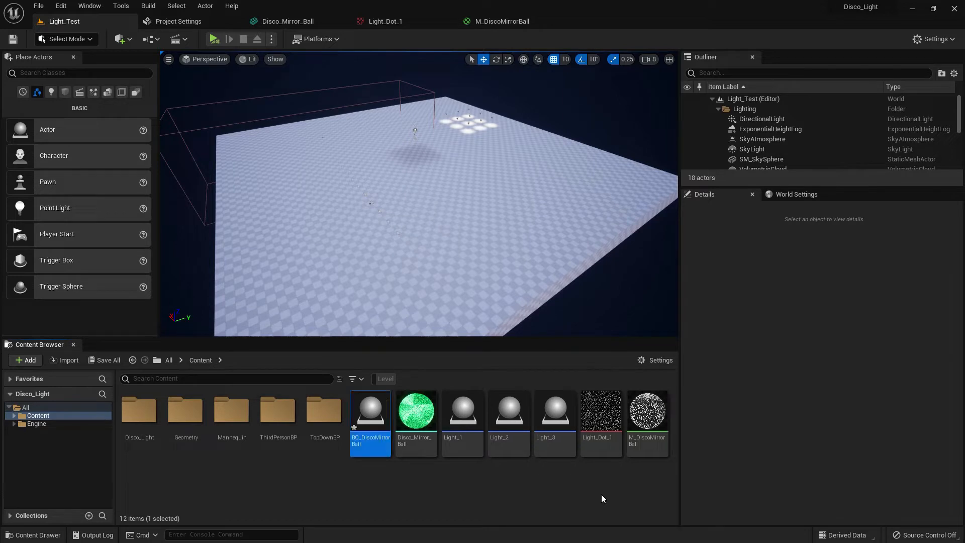
double_click(370, 409)
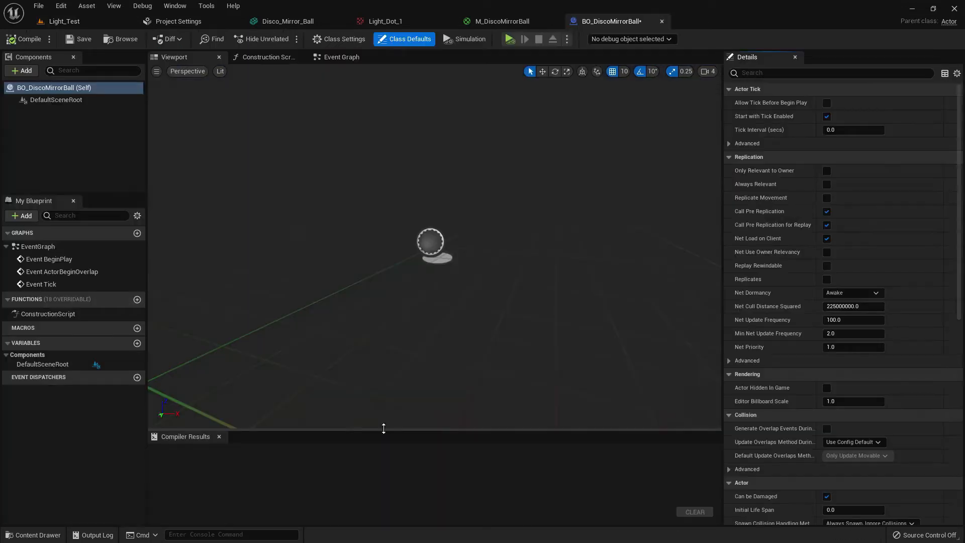
Step: Add a Disco_Mirror_Ball static mesh component and set its scale to 0.5
left_click(61, 21)
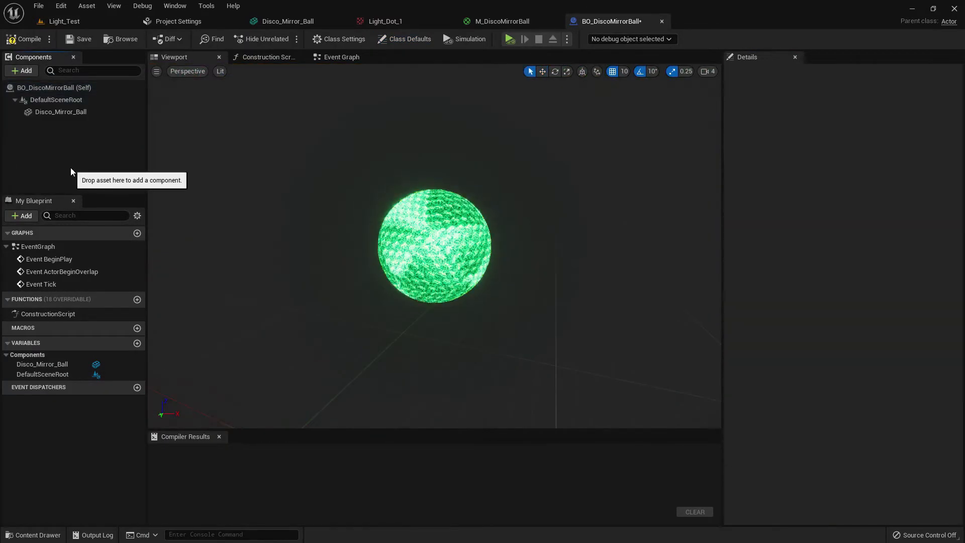
left_click(60, 112)
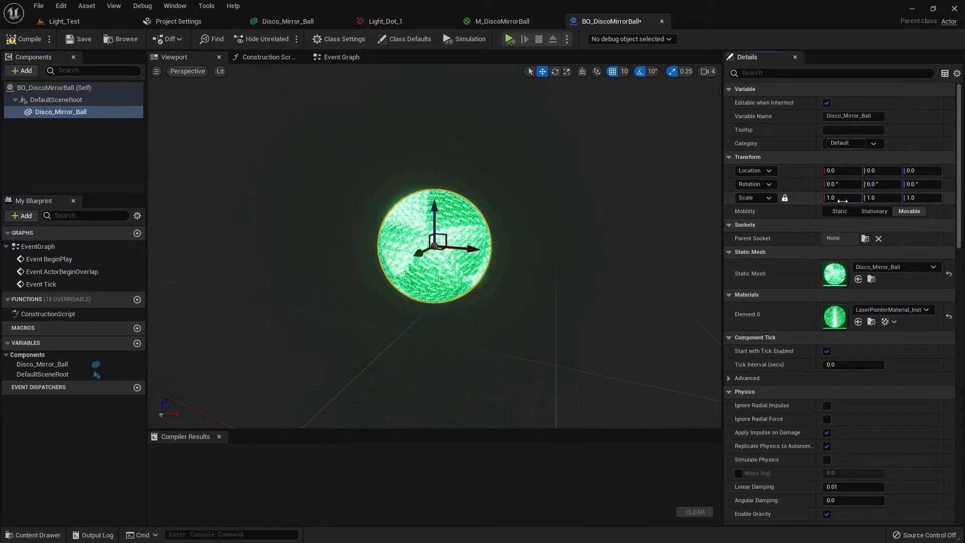
type("0.5")
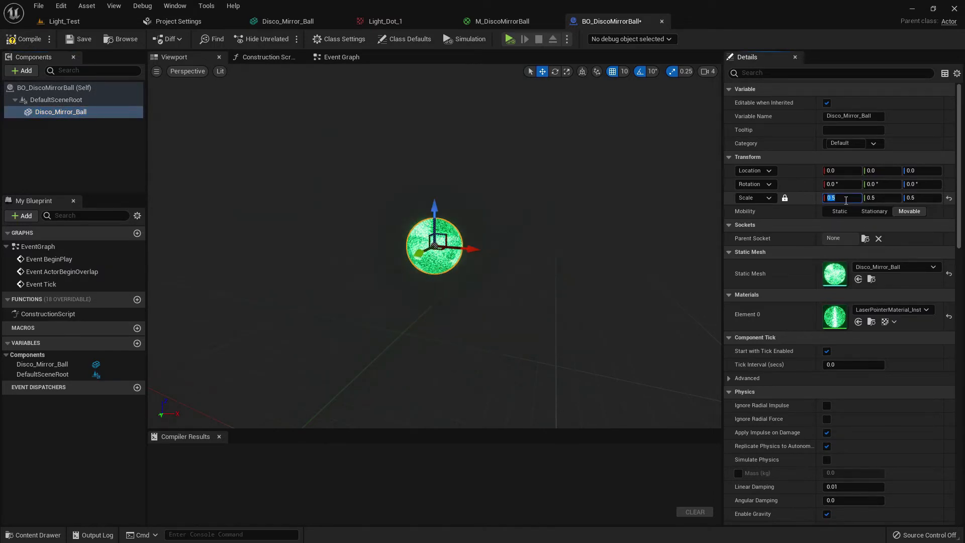
left_click(21, 71)
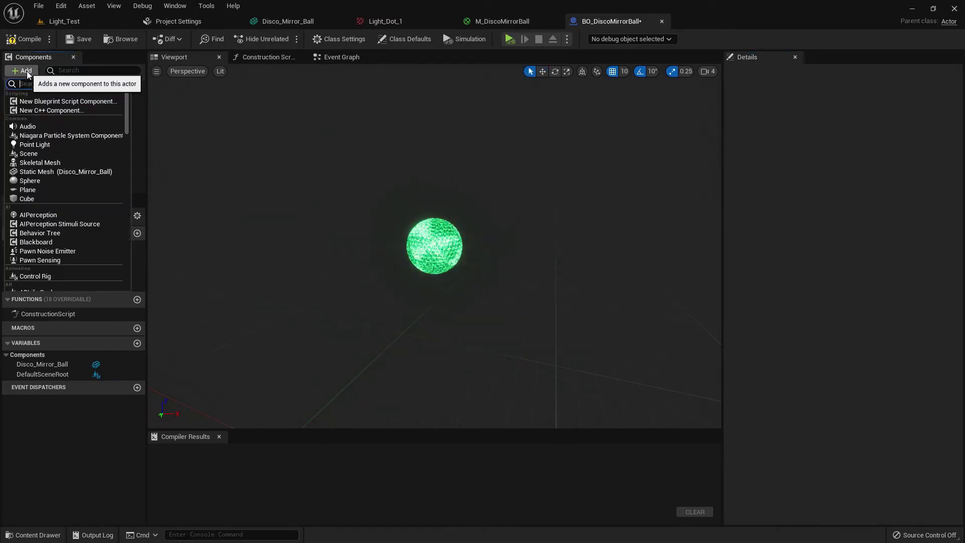
Step: Add a Point Light component with intensity 100000 and attenuation radius 7000
type("light")
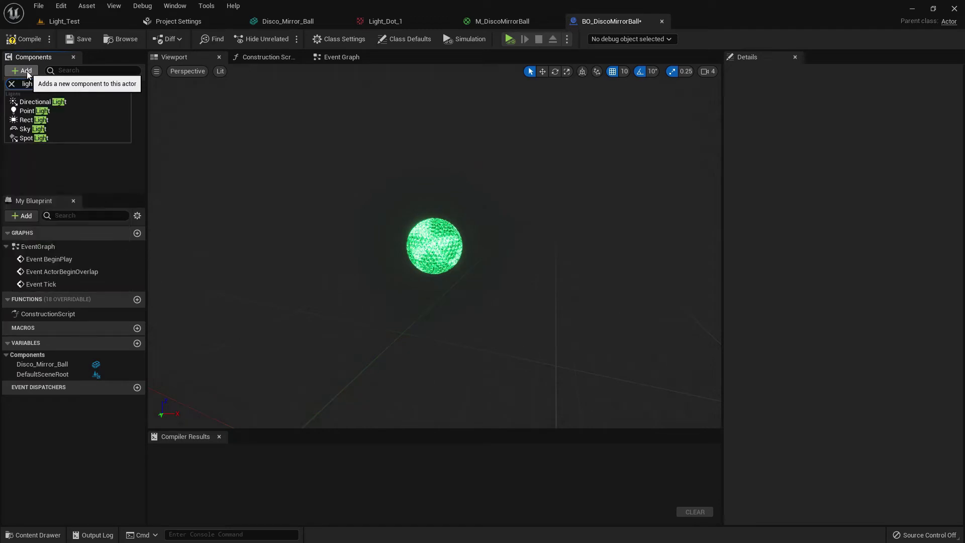
left_click(34, 110)
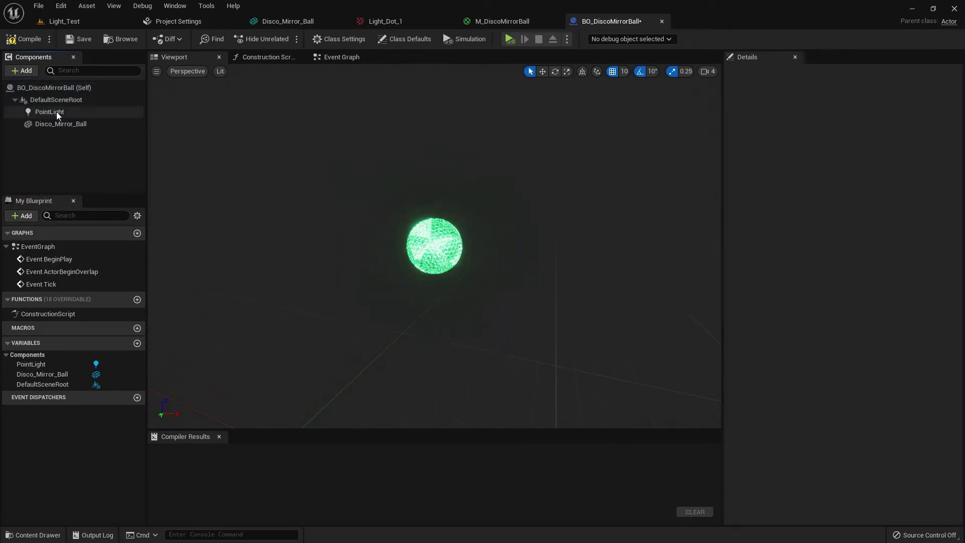
left_click(49, 112)
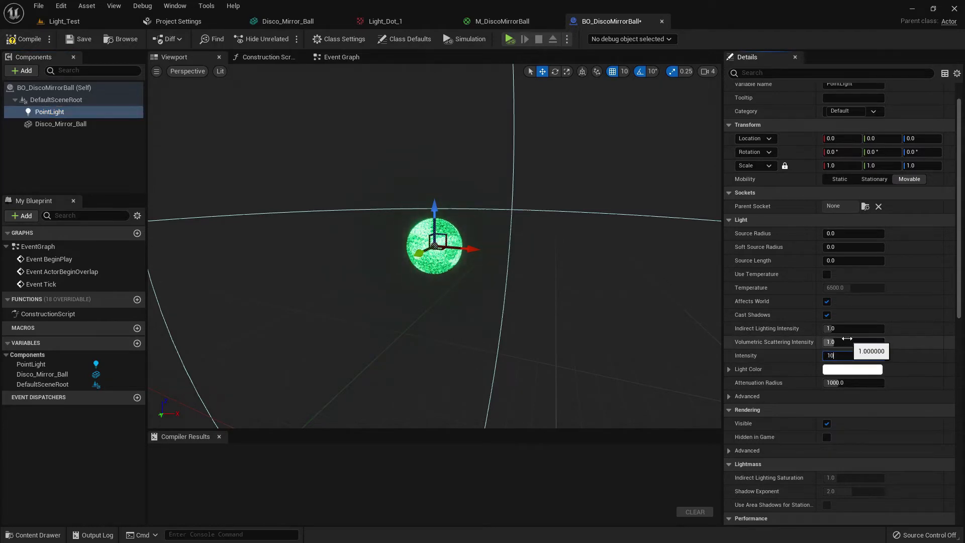
type("100000.0")
left_click(854, 382)
type("7000")
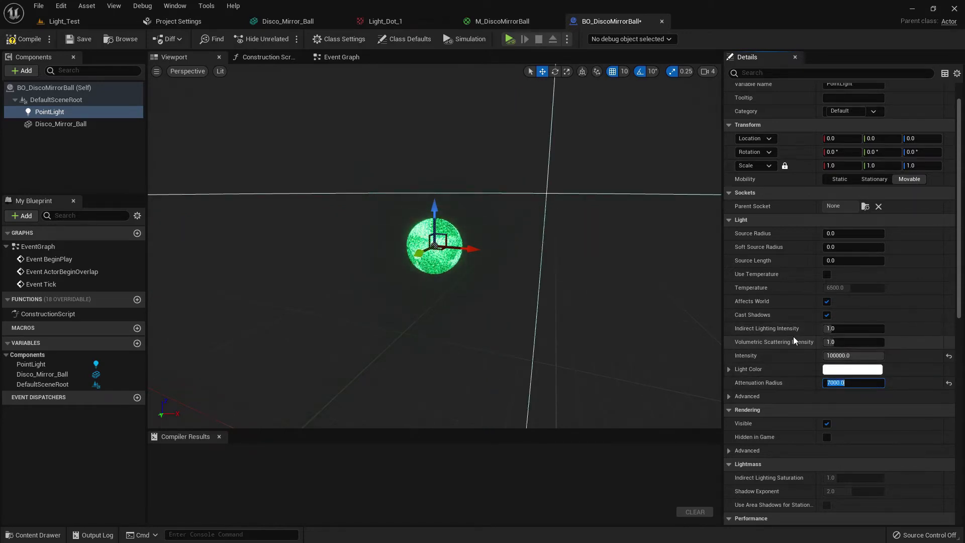
scroll("down", 3)
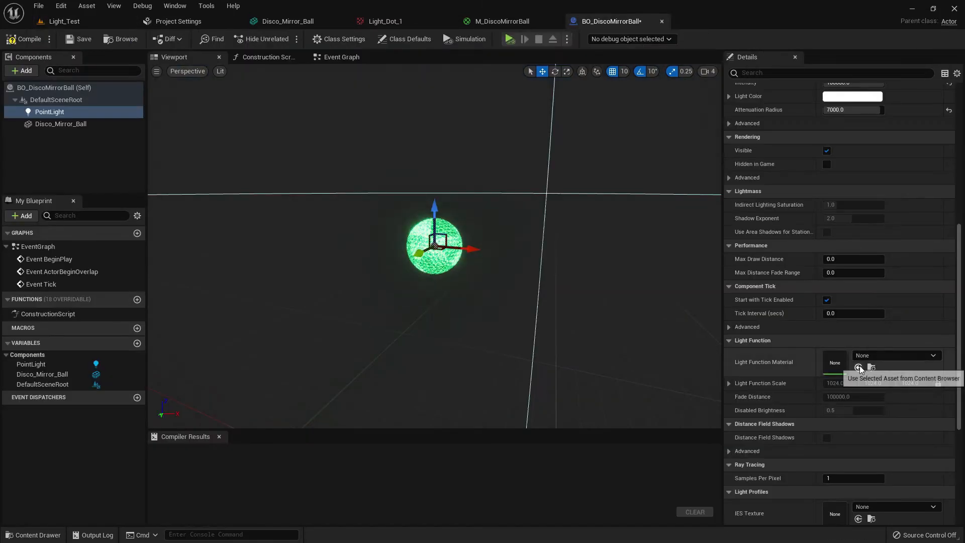
Step: Set M_DiscoMirrorBall as the point light's light function material, then go to the Event Graph
left_click(896, 355)
type("discomi")
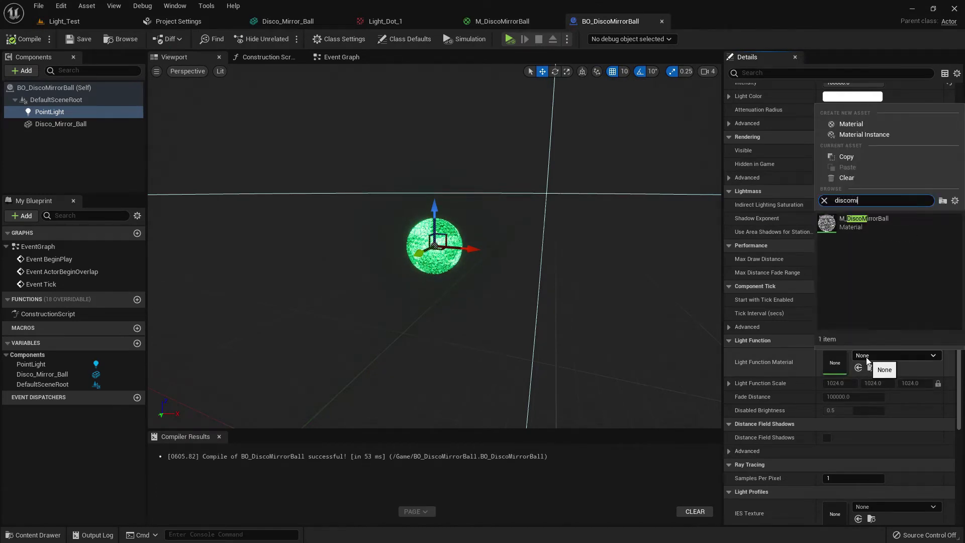
left_click(861, 223)
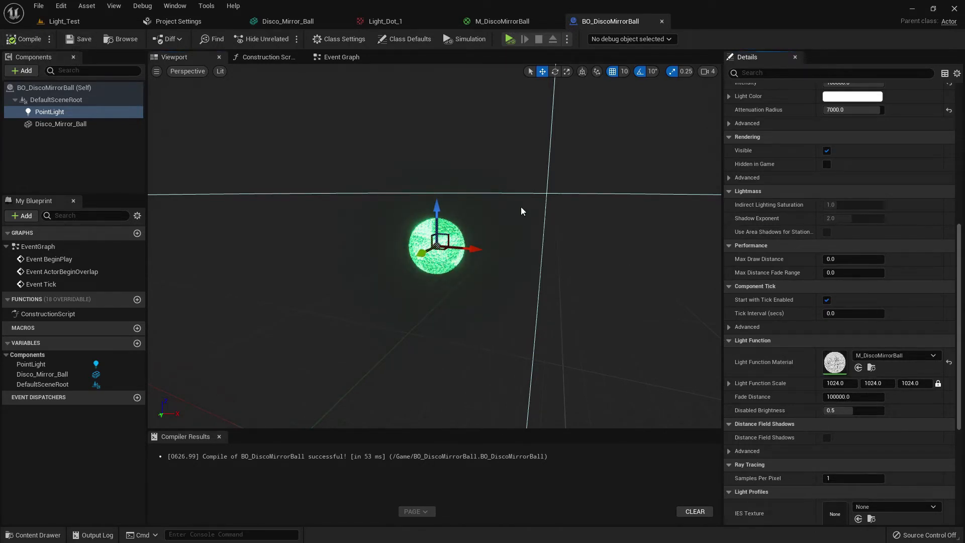
left_click(341, 57)
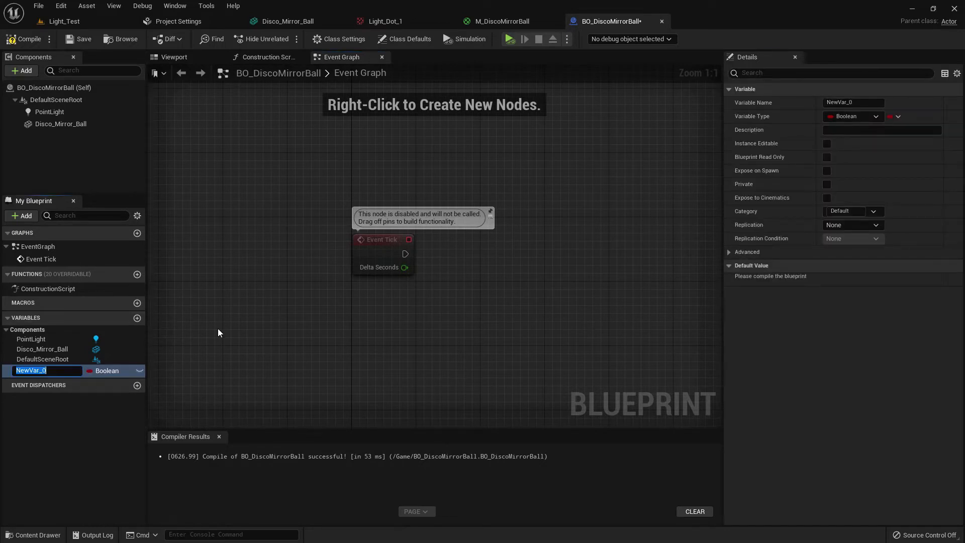
Step: Name the new variable 'Rotation rate' and set its type to Float
type("Rotation")
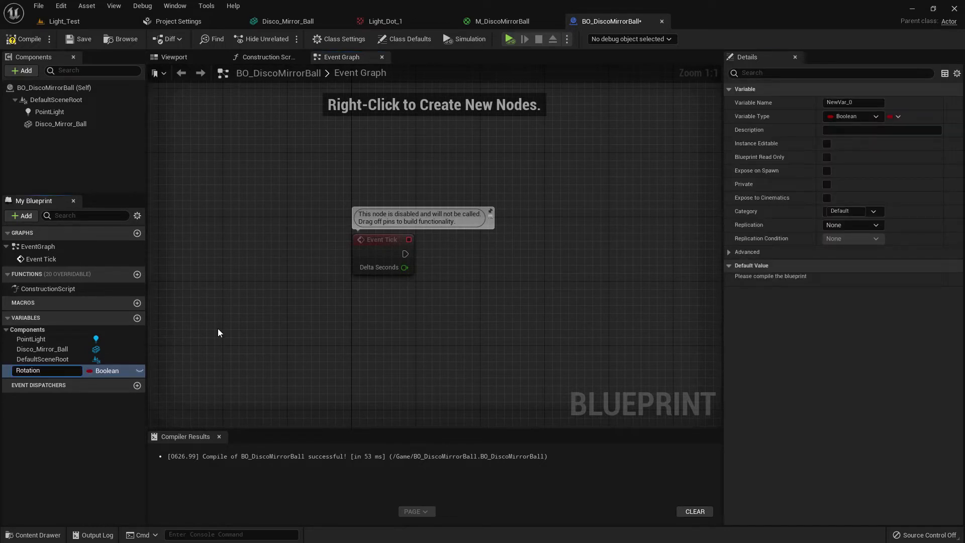
type("Rotation rate")
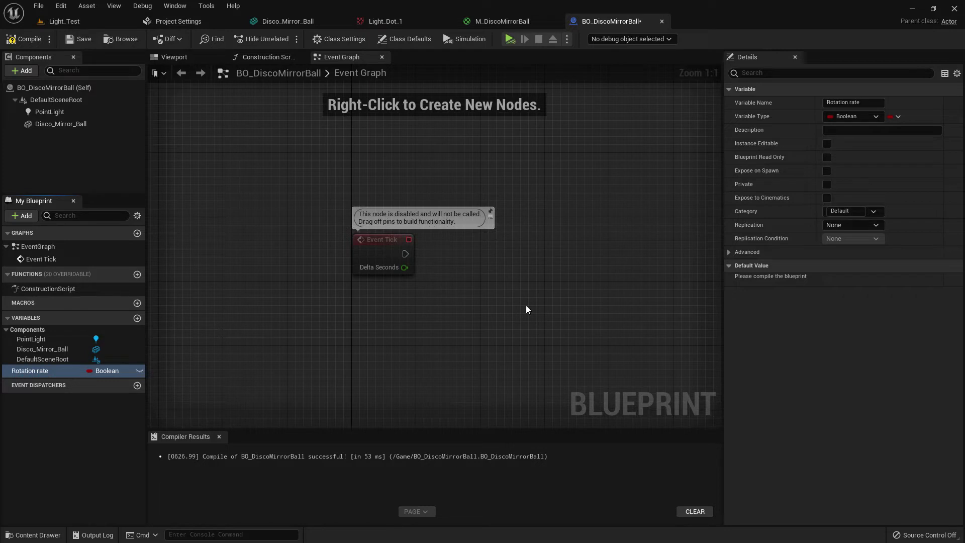
left_click(875, 116)
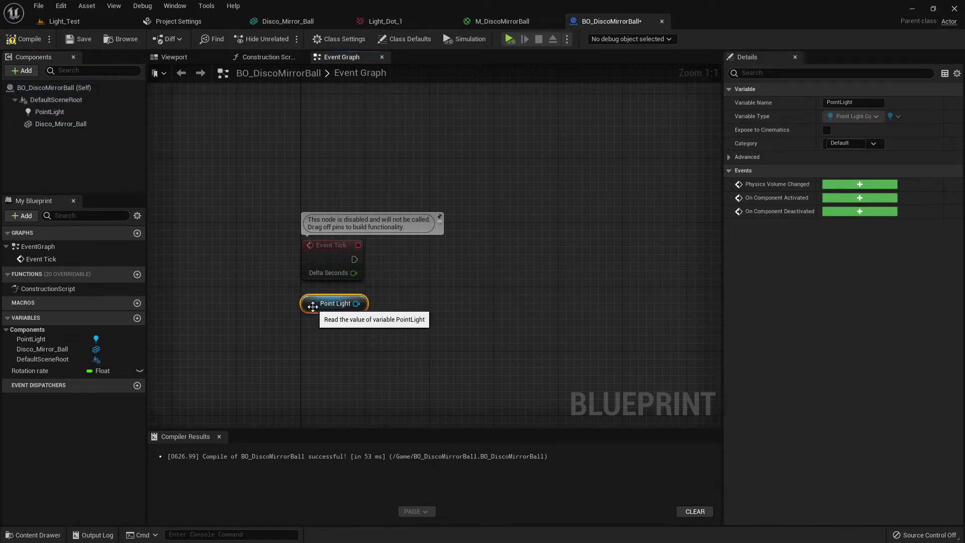
Step: Place Point Light and Rotation rate getters, giving Rotation rate a default of 22.0
left_click(387, 327)
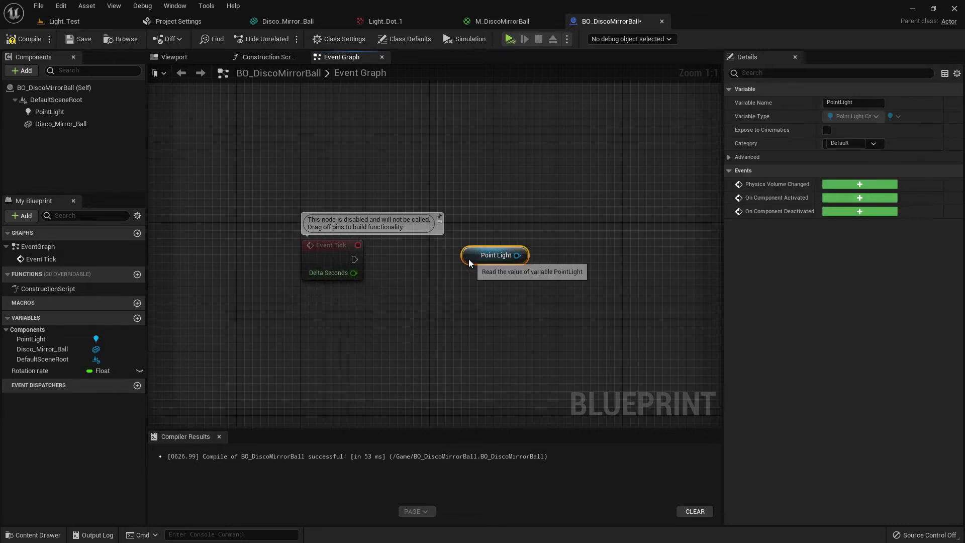
left_click(31, 370)
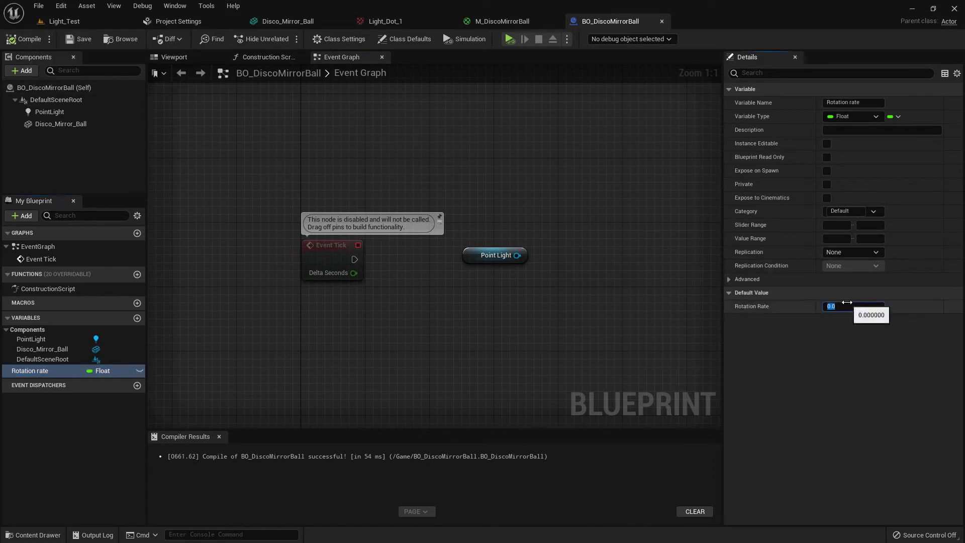
type("22.0")
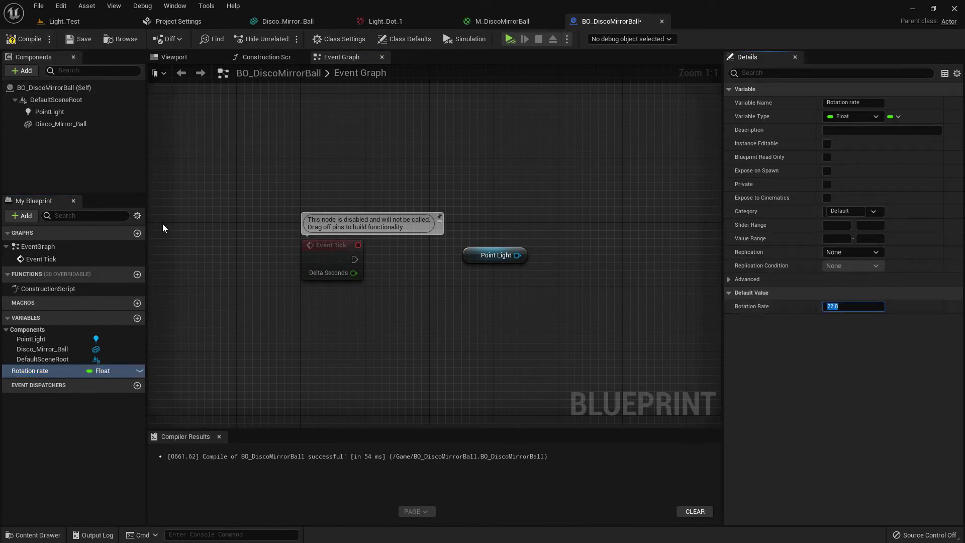
left_click_drag(29, 370, 348, 313)
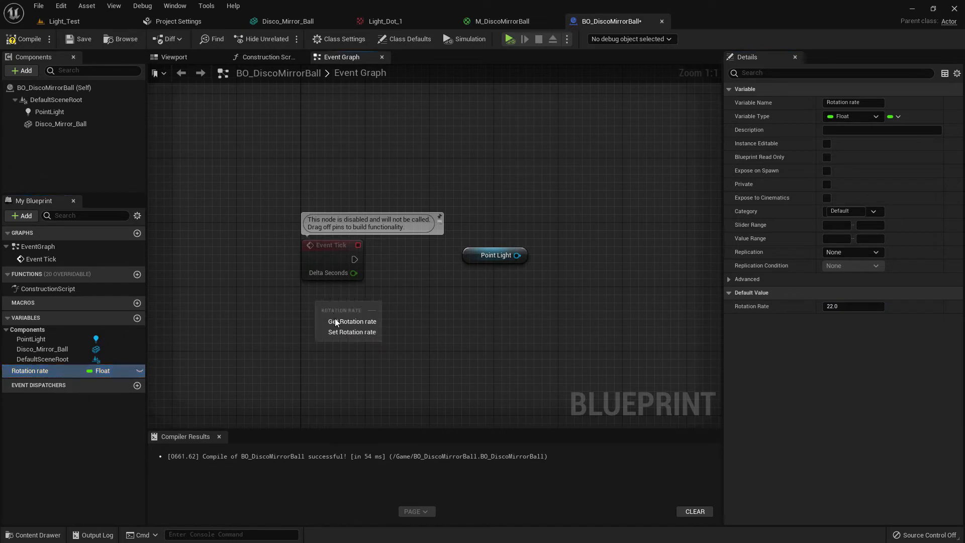
left_click(352, 321)
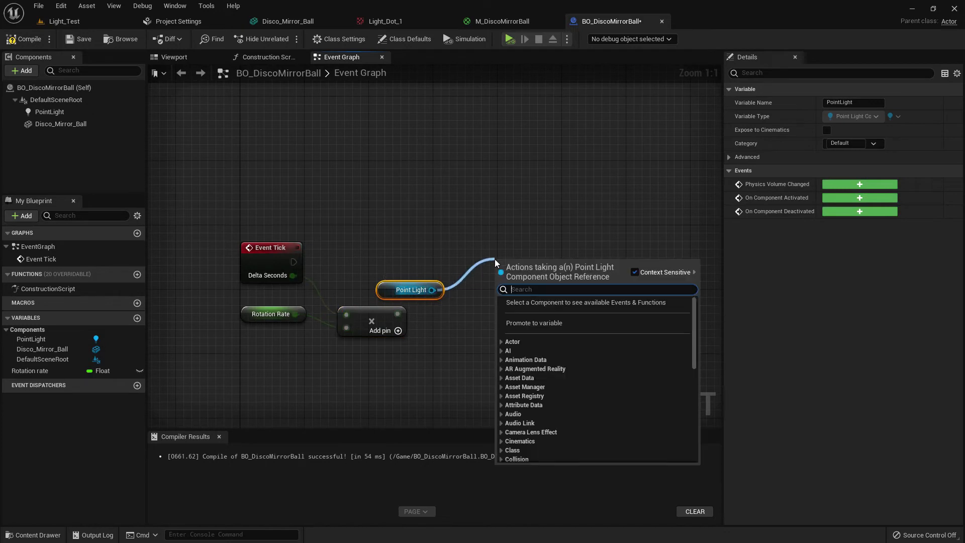
Step: Add an Add Local Rotation node for the Point Light and split its Delta Rotation pin
type("add loca")
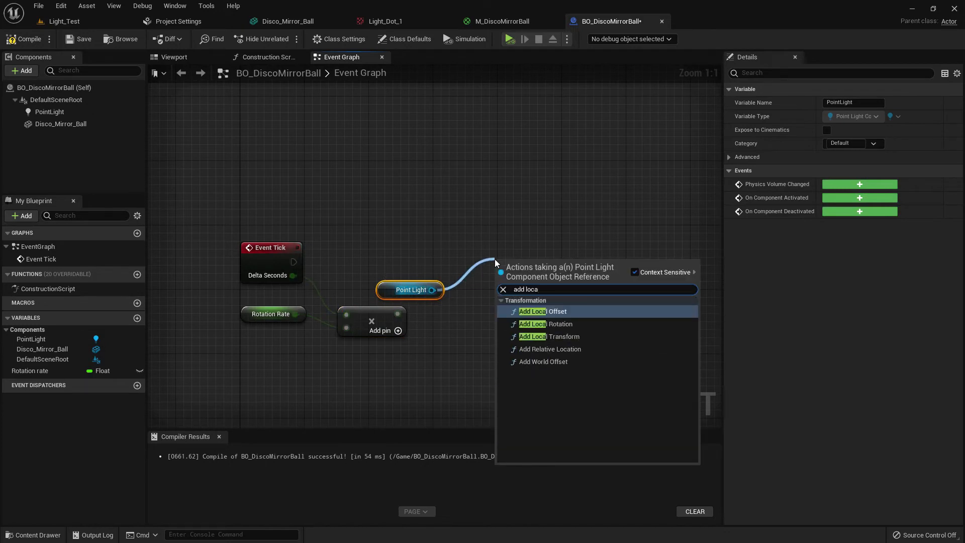
left_click(548, 324)
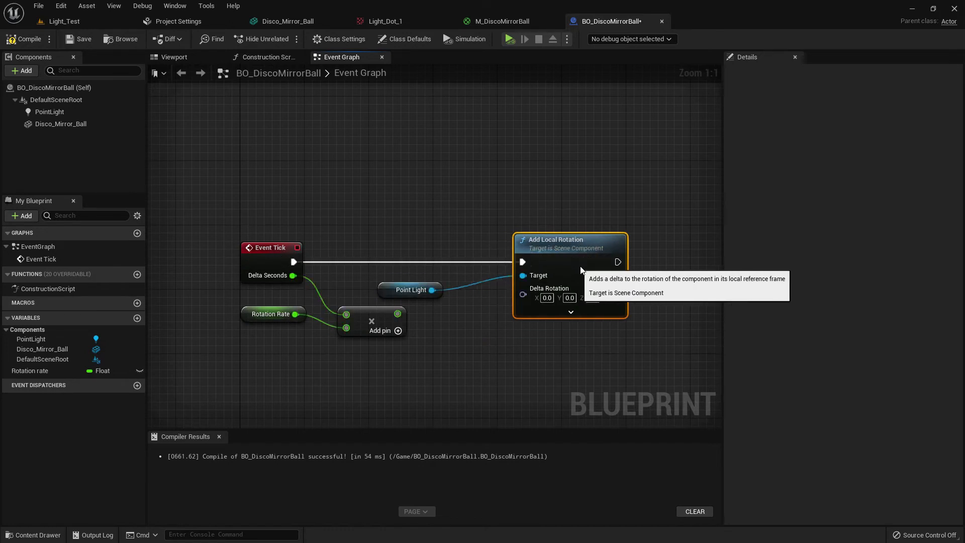
right_click(545, 298)
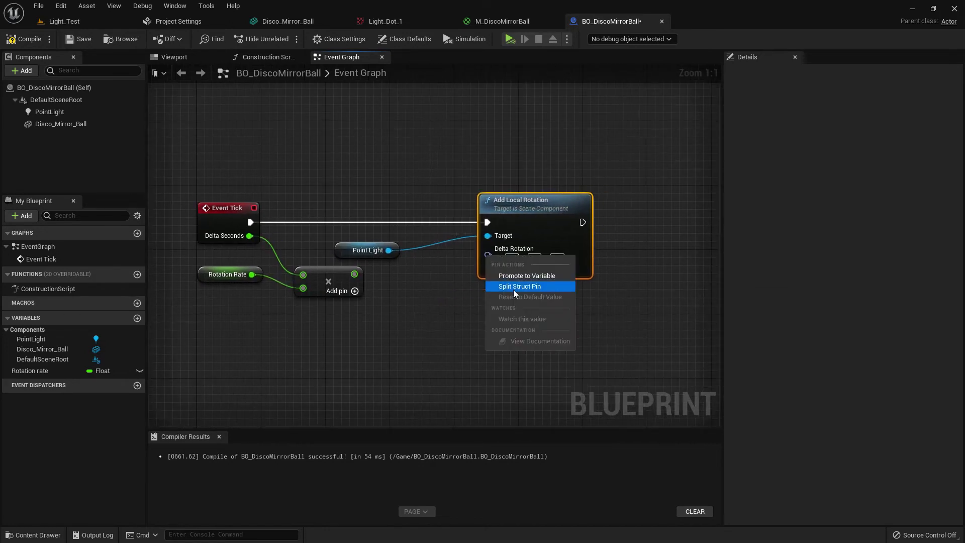
left_click(519, 286)
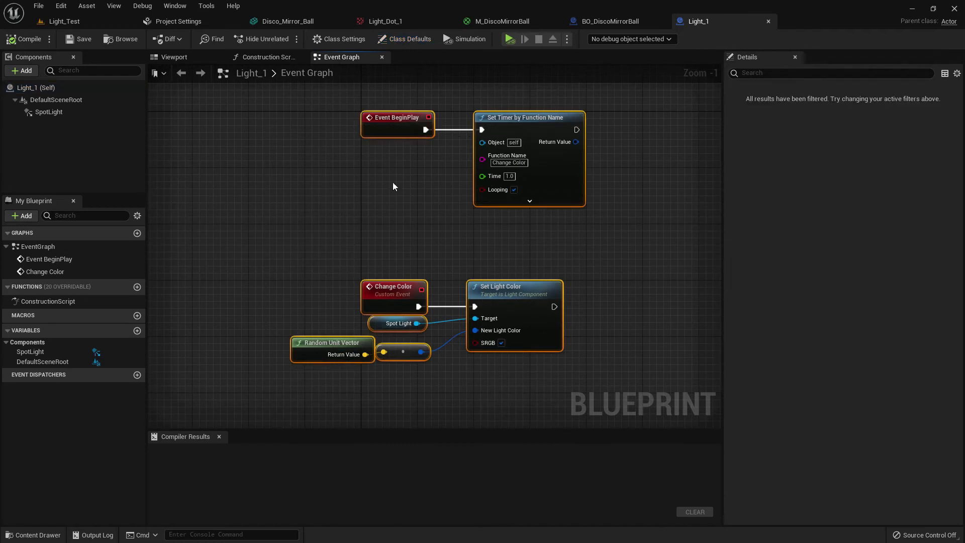
Step: Return to the BO_DiscoMirrorBall blueprint to bring in the Light_1 colour-timer nodes
left_click(609, 21)
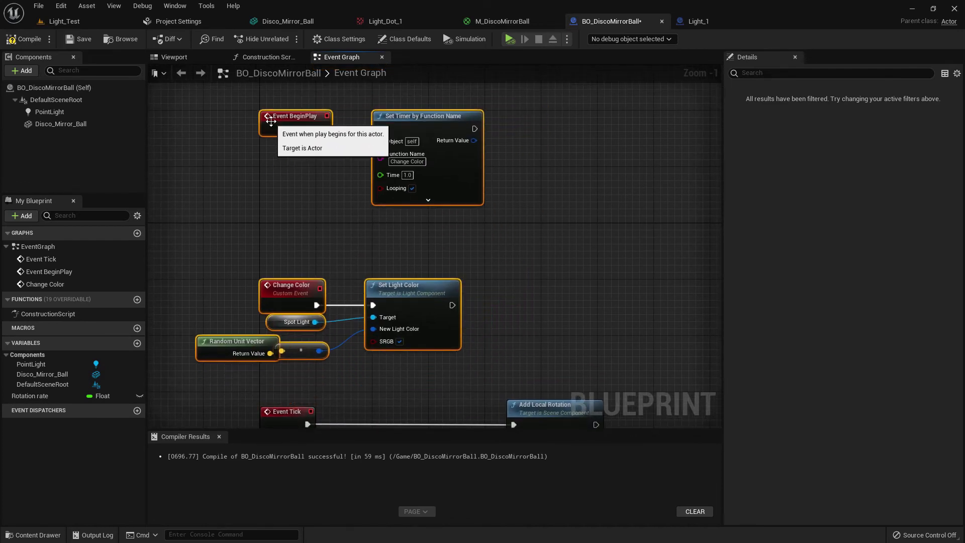
left_click(49, 111)
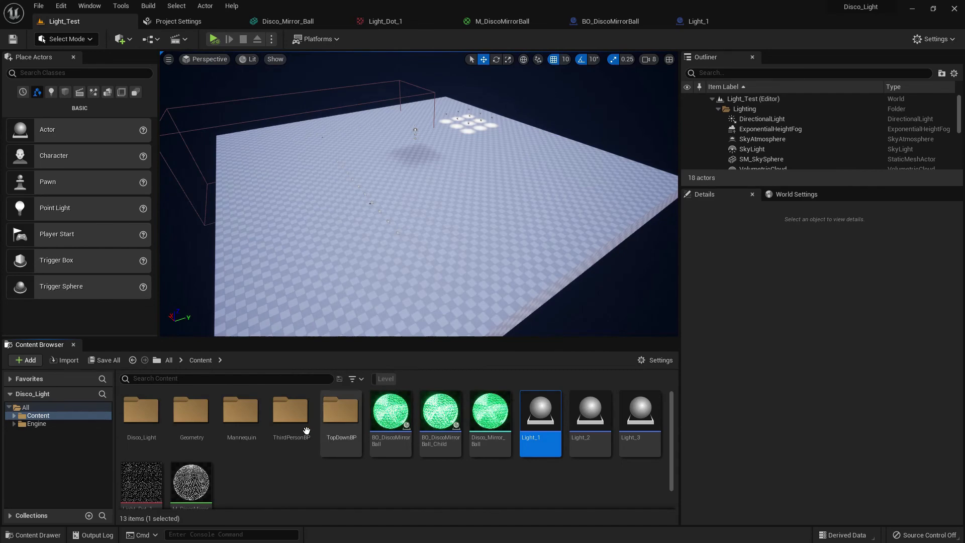
mouse_move(447, 489)
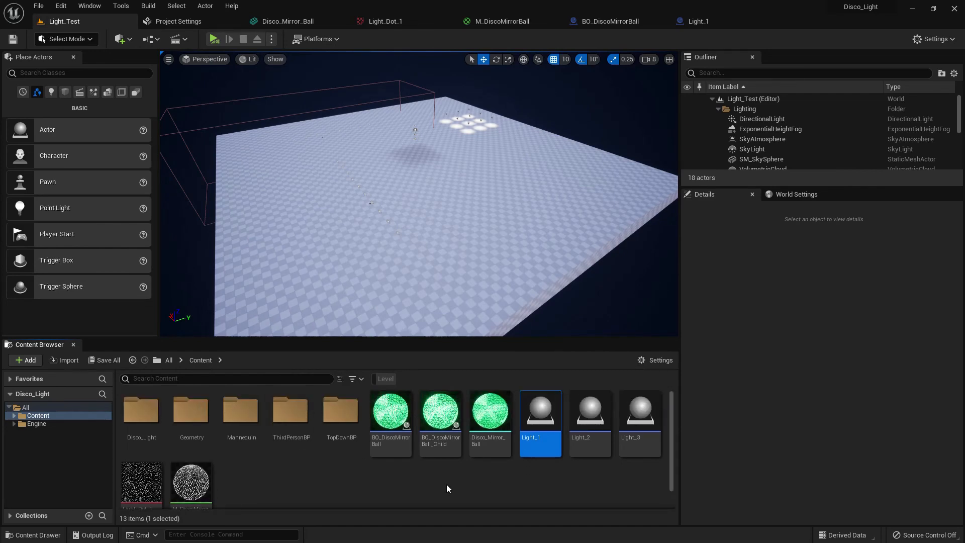